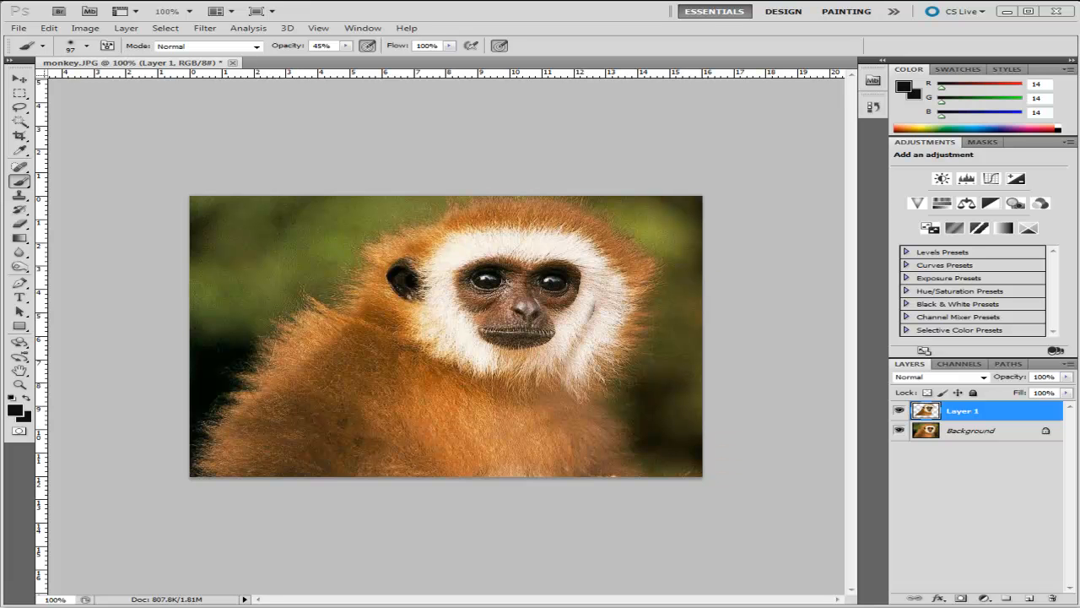
# Step: Bring up the New Layer dialog from the Layer menu over the gibbon photo
pyautogui.click(125, 27)
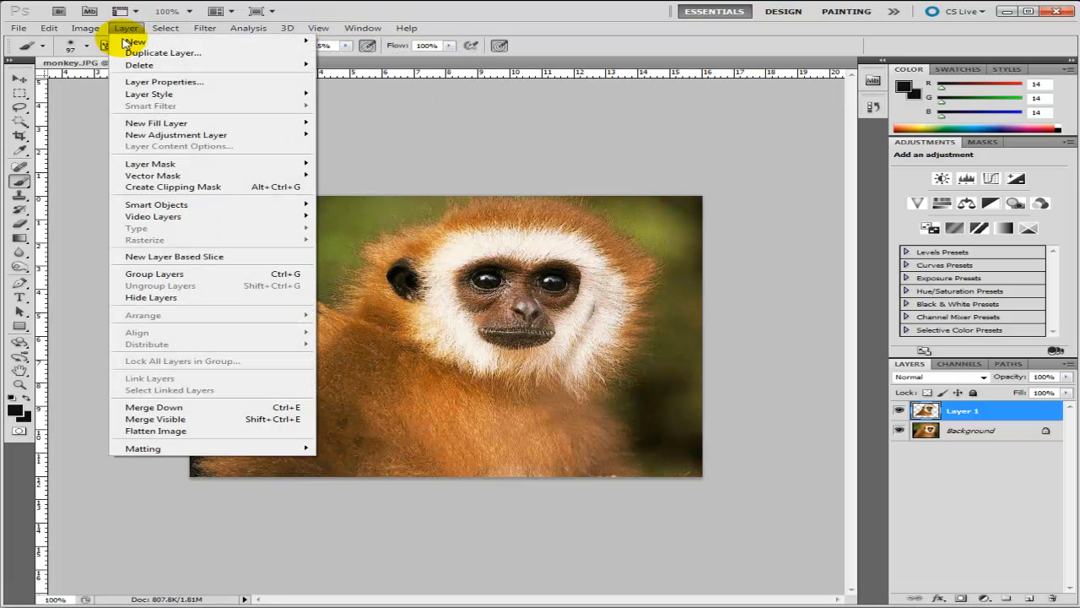
pyautogui.click(135, 40)
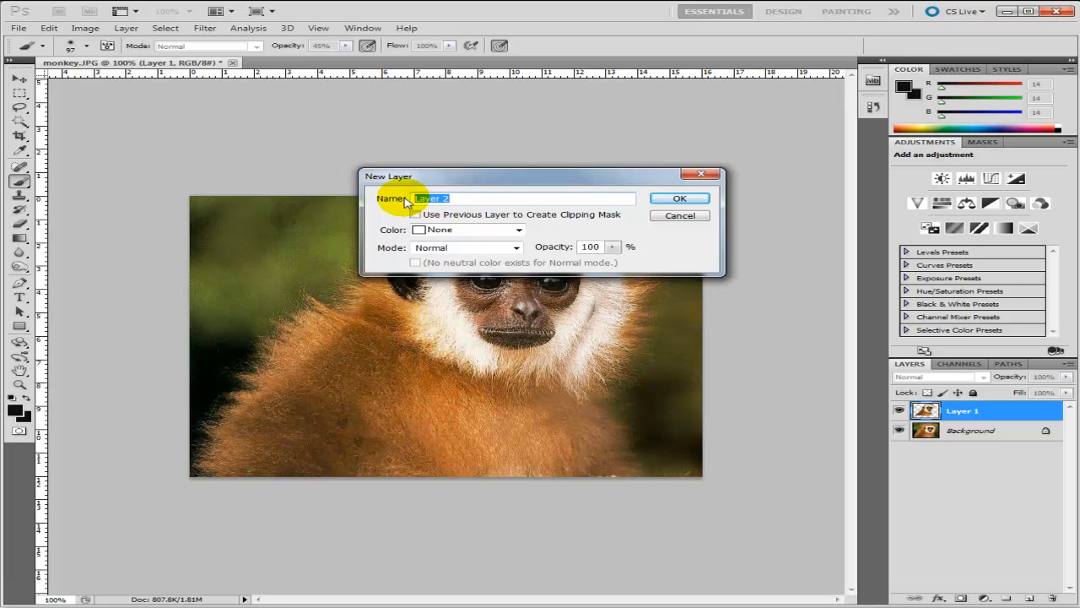
# Step: Name the new layer 'monkey 2'
pyautogui.write('mon')
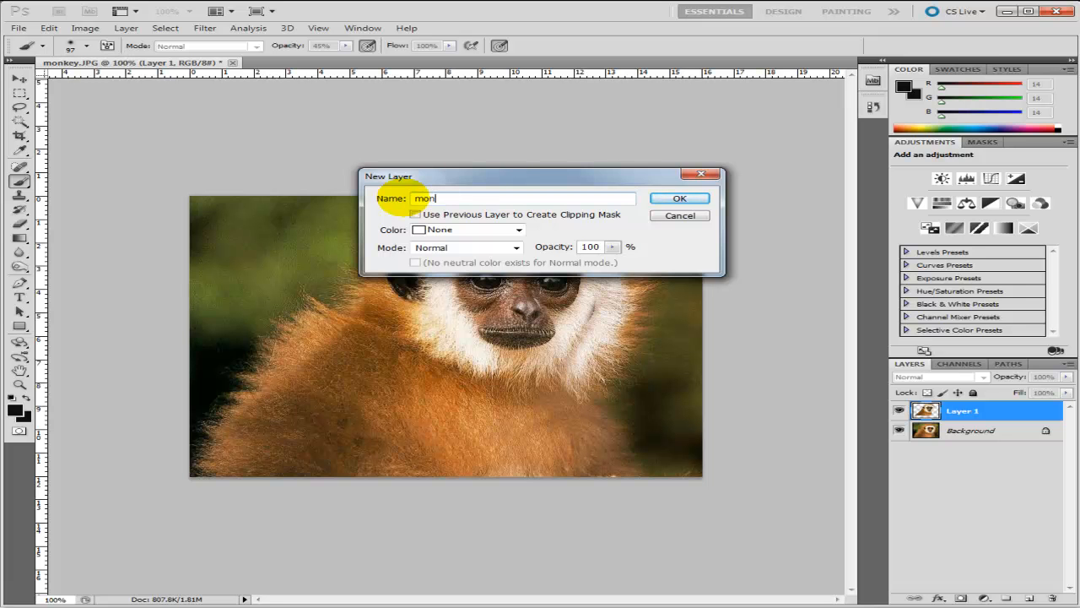
pyautogui.write('key')
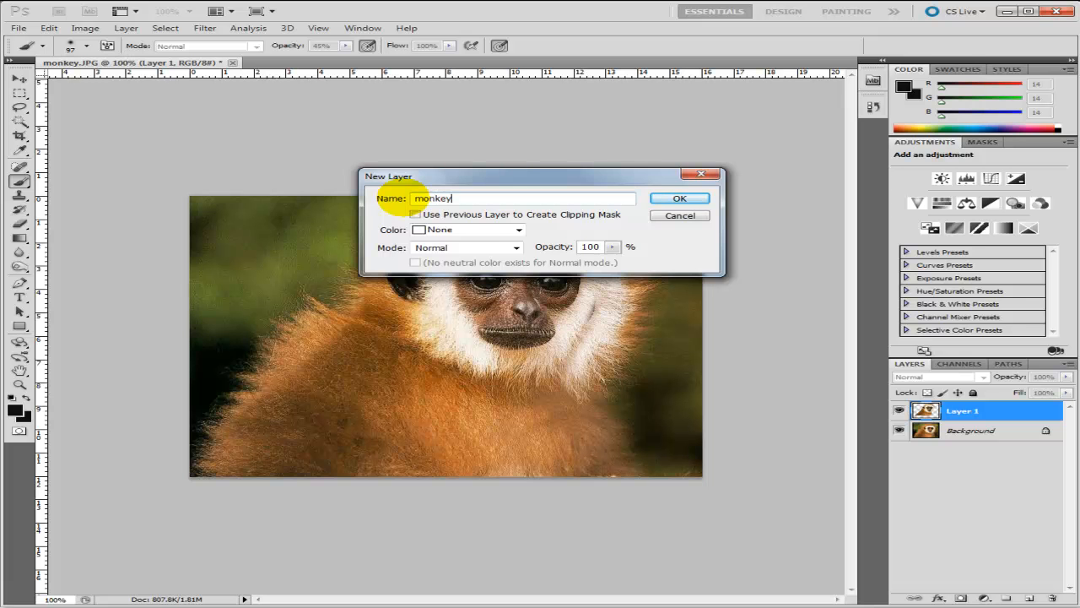
pyautogui.write('2')
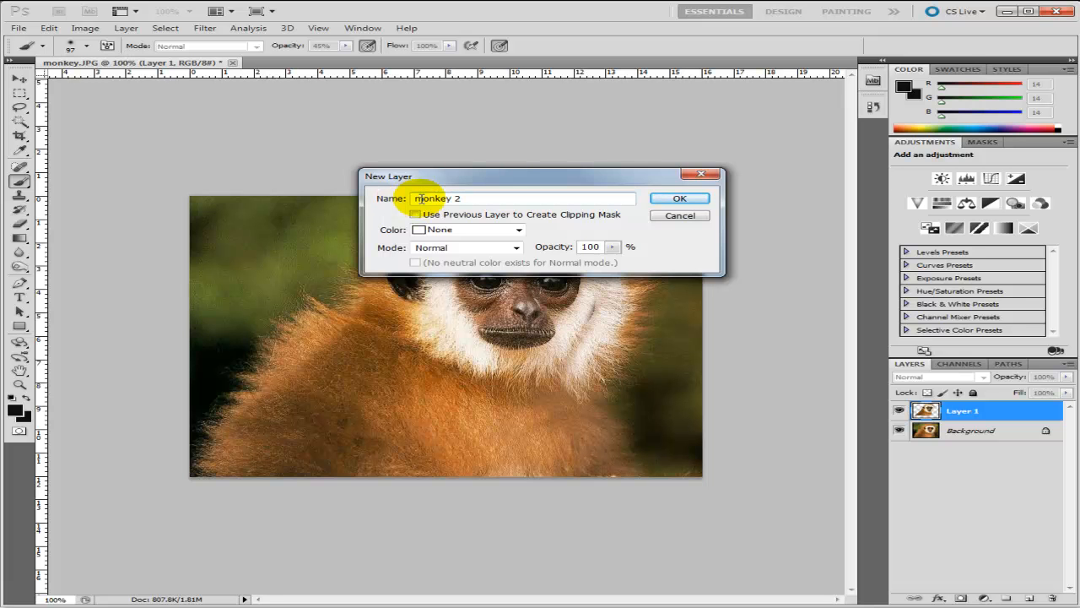
# Step: Colour-code the layer Red, keep Normal mode and lower opacity to about 52%
pyautogui.click(518, 230)
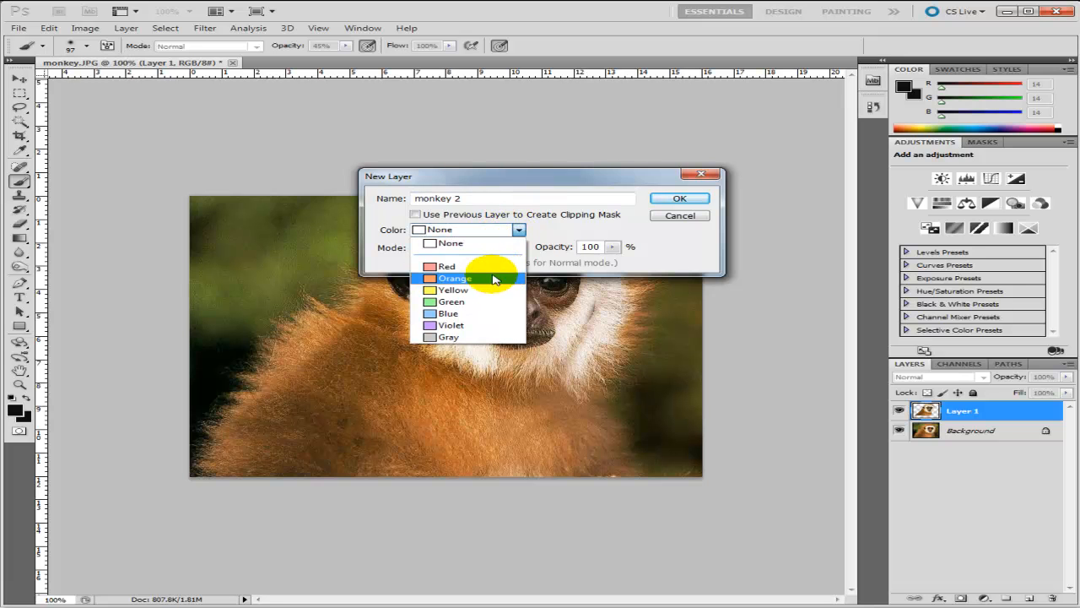
pyautogui.click(447, 267)
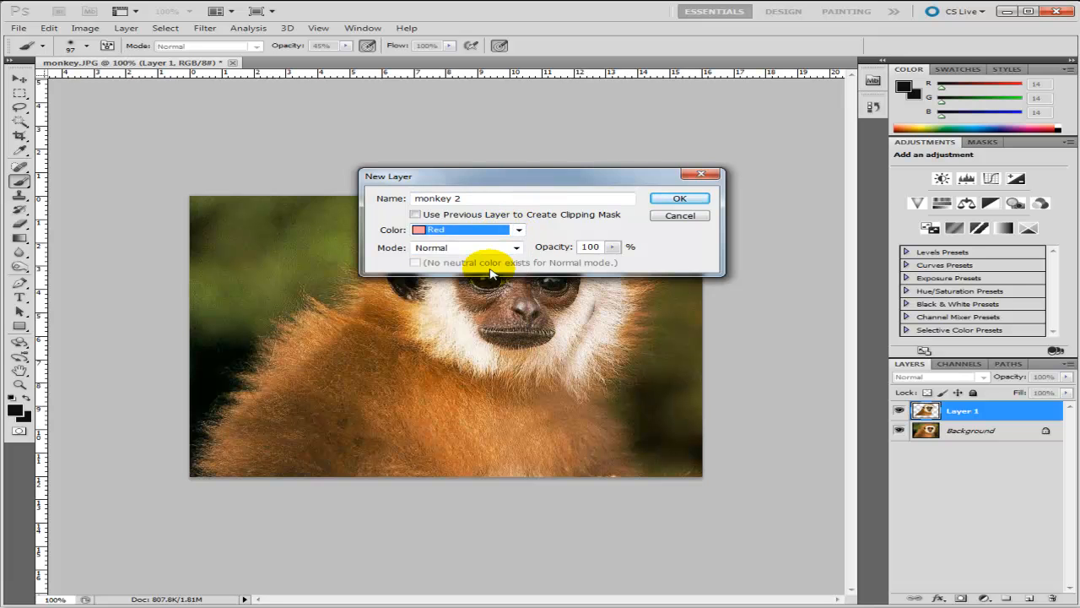
pyautogui.click(517, 247)
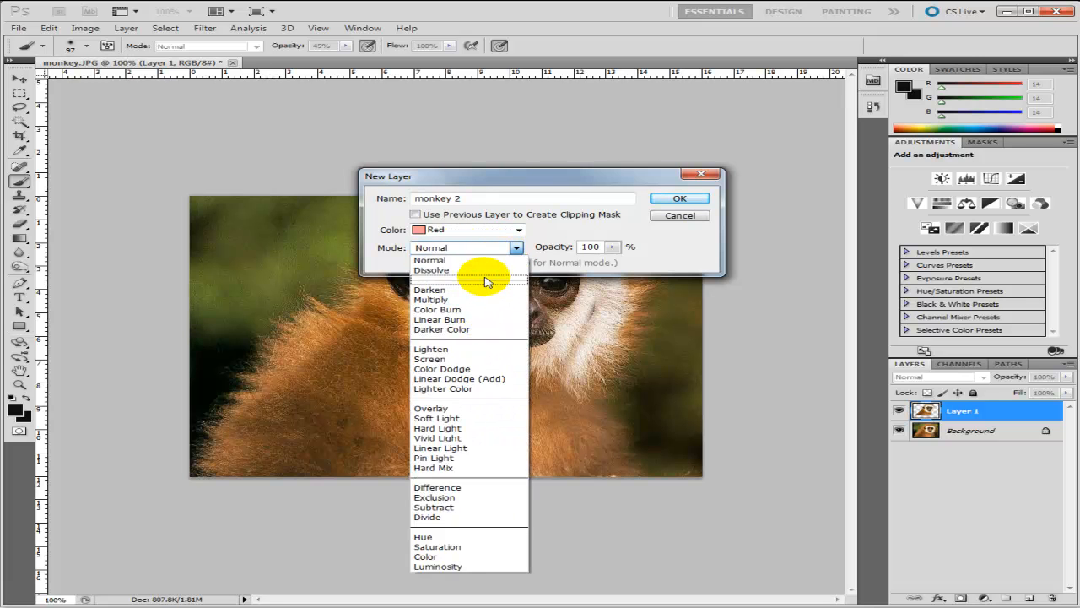
pyautogui.moveTo(486, 329)
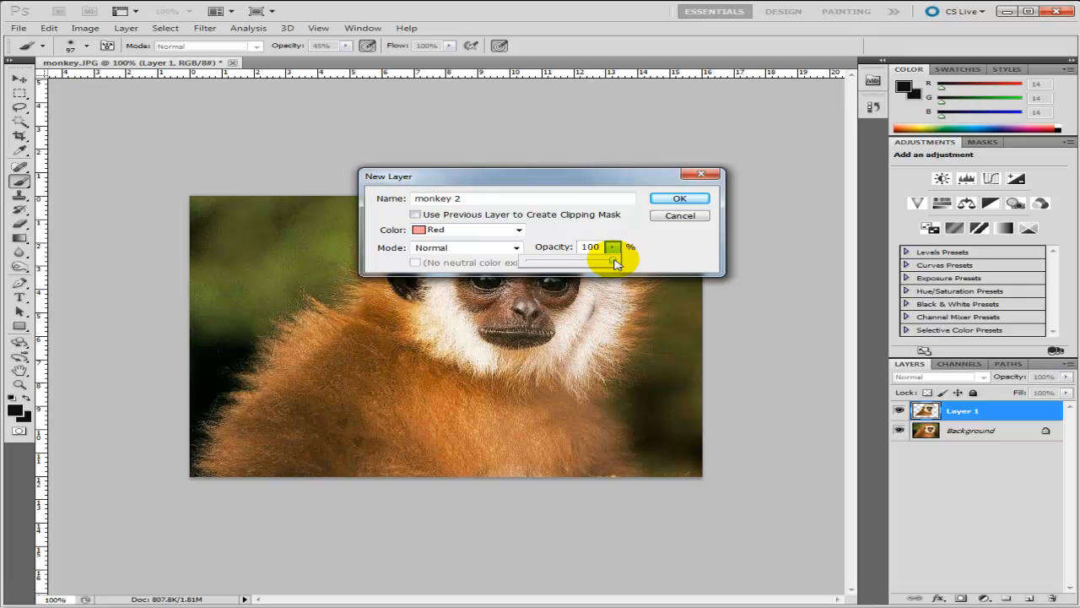
pyautogui.moveTo(611, 262); pyautogui.dragTo(572, 262)
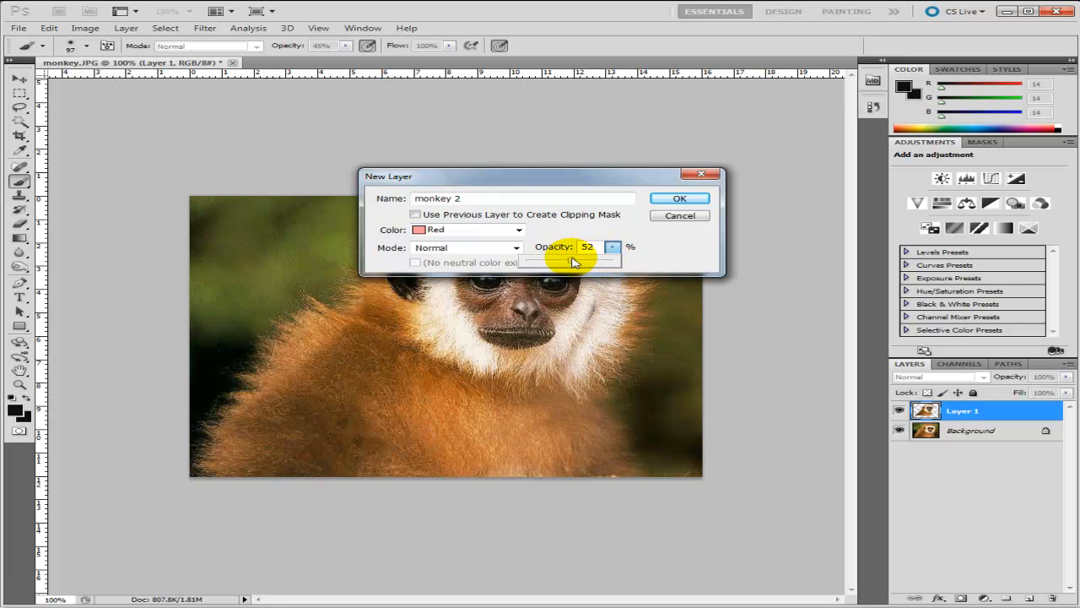